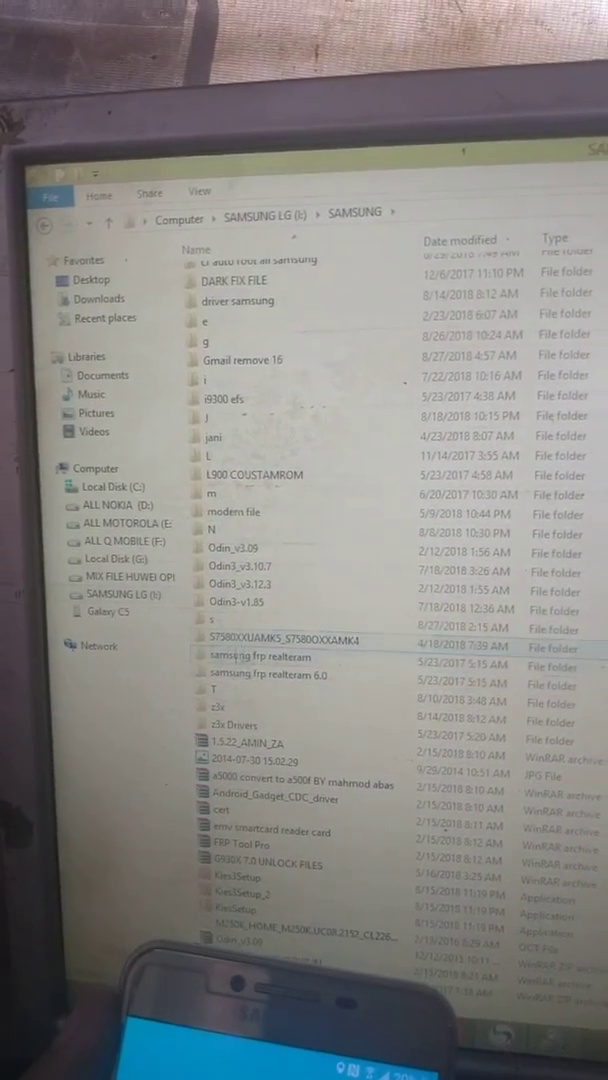
# Step: Enter the FRP Call folder under Gmail remove 16 and launch FRP Call.exe
pyautogui.doubleClick(244, 360)
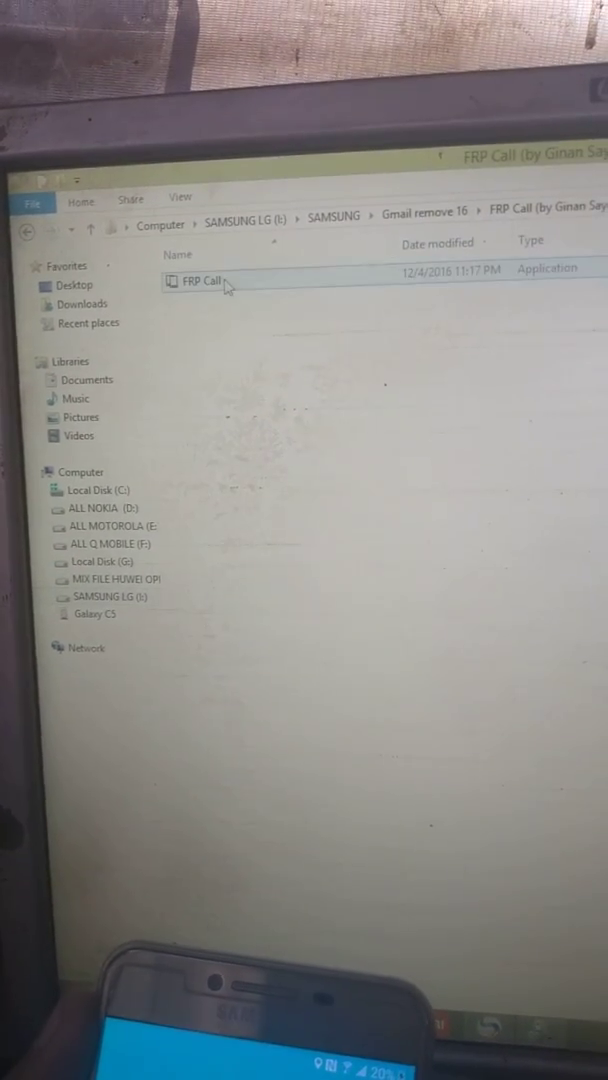
pyautogui.doubleClick(200, 282)
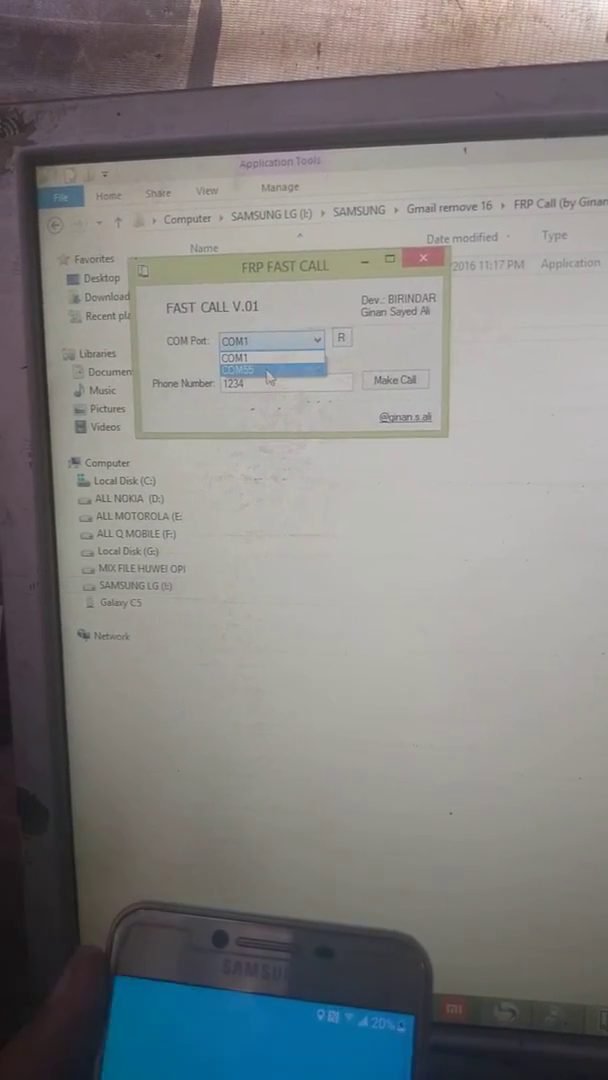
# Step: Choose the phone's COM port and make a call with number 1234
pyautogui.click(250, 368)
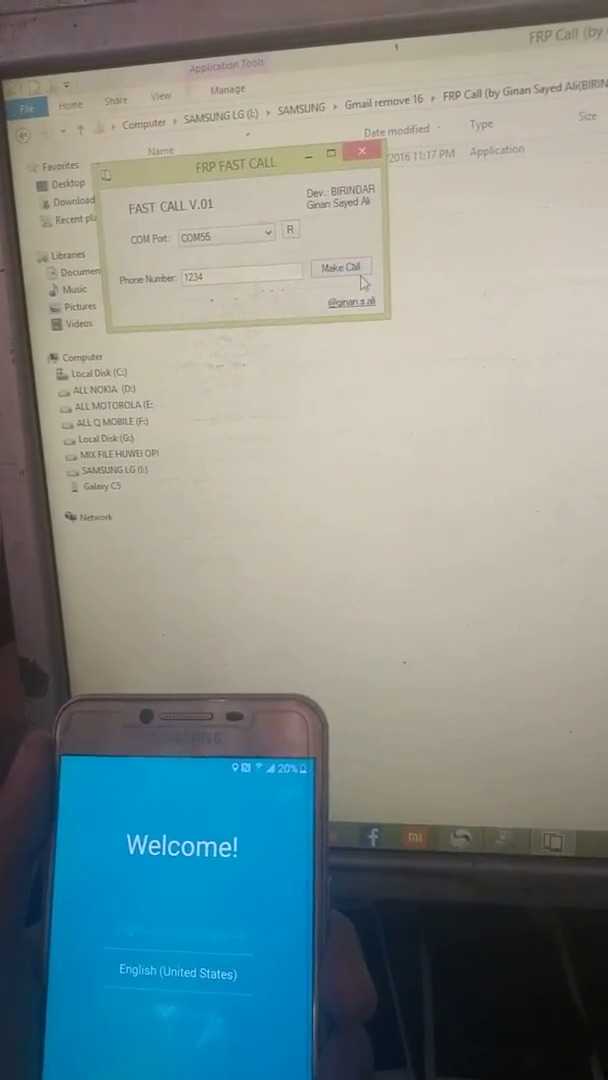
pyautogui.click(340, 268)
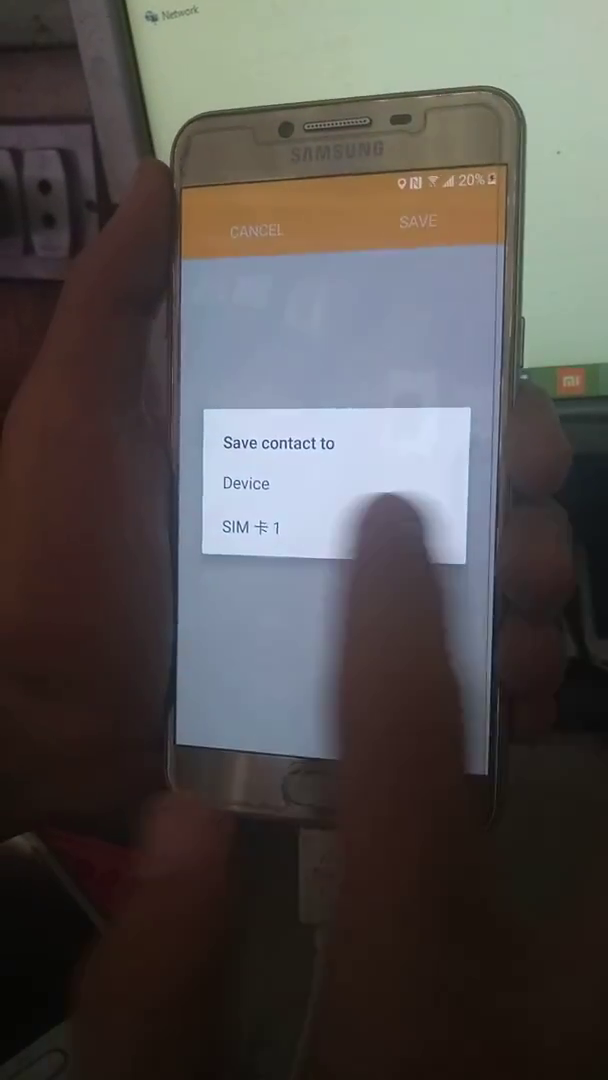
# Step: Pick a save location in 'Save contact to' and enter the contact form fields
pyautogui.click(244, 484)
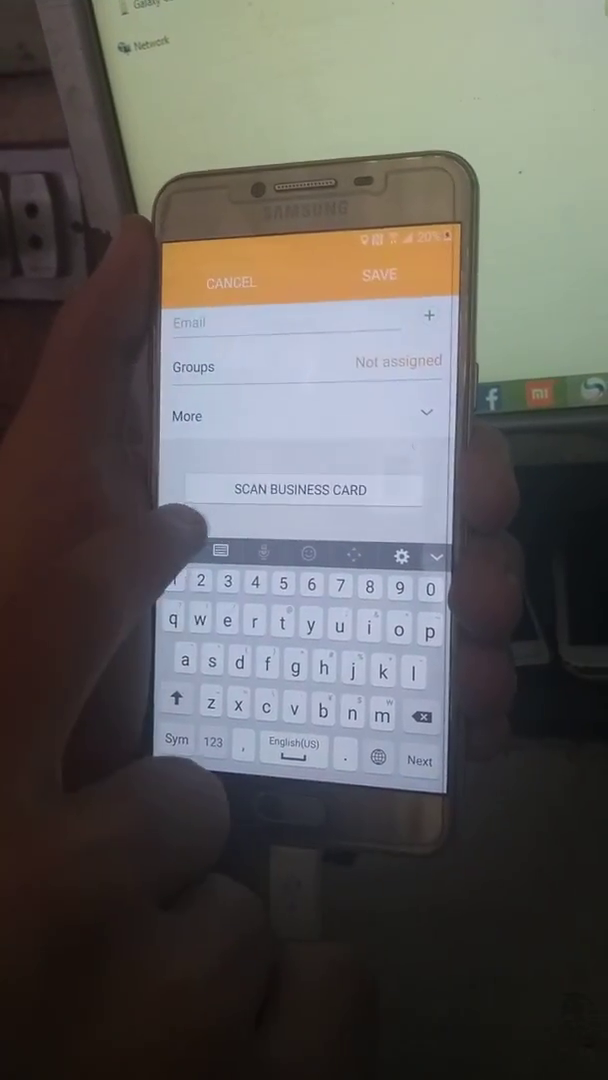
pyautogui.click(300, 488)
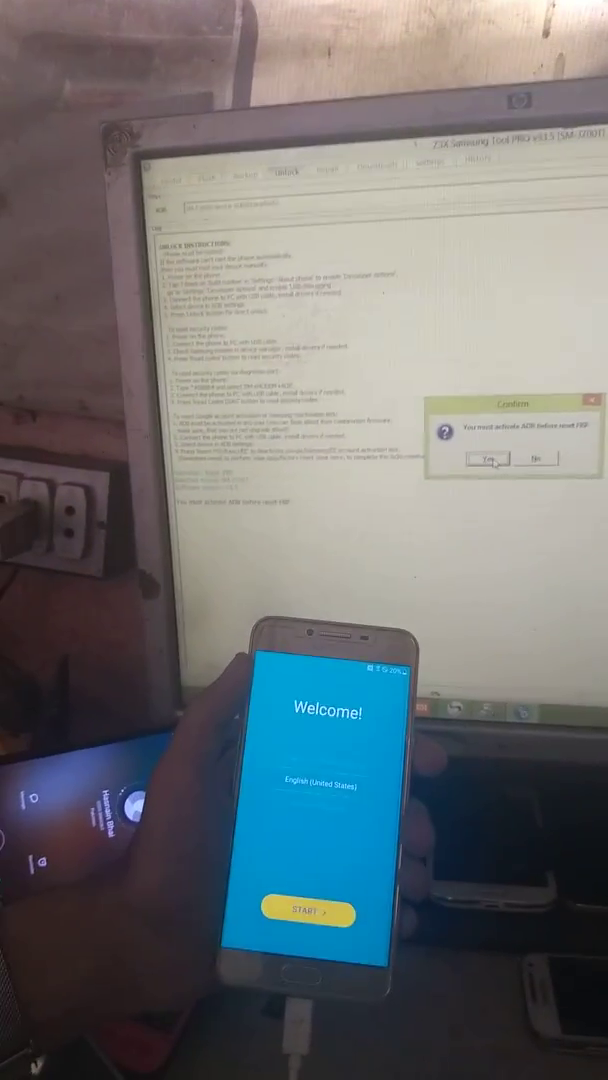
# Step: Answer Yes to the Question dialog so the tool shows its next instruction
pyautogui.click(488, 460)
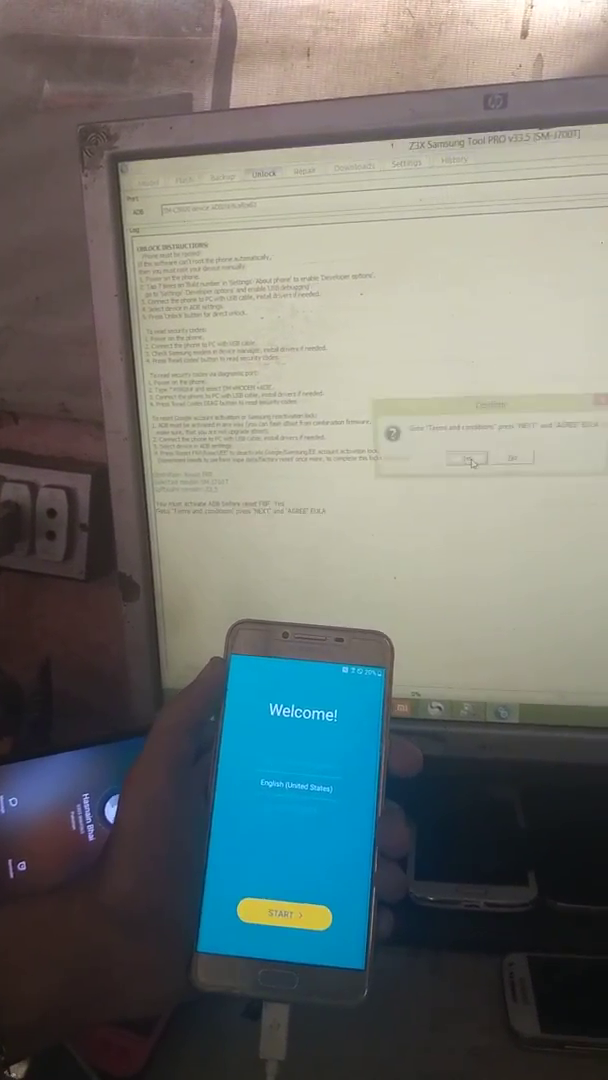